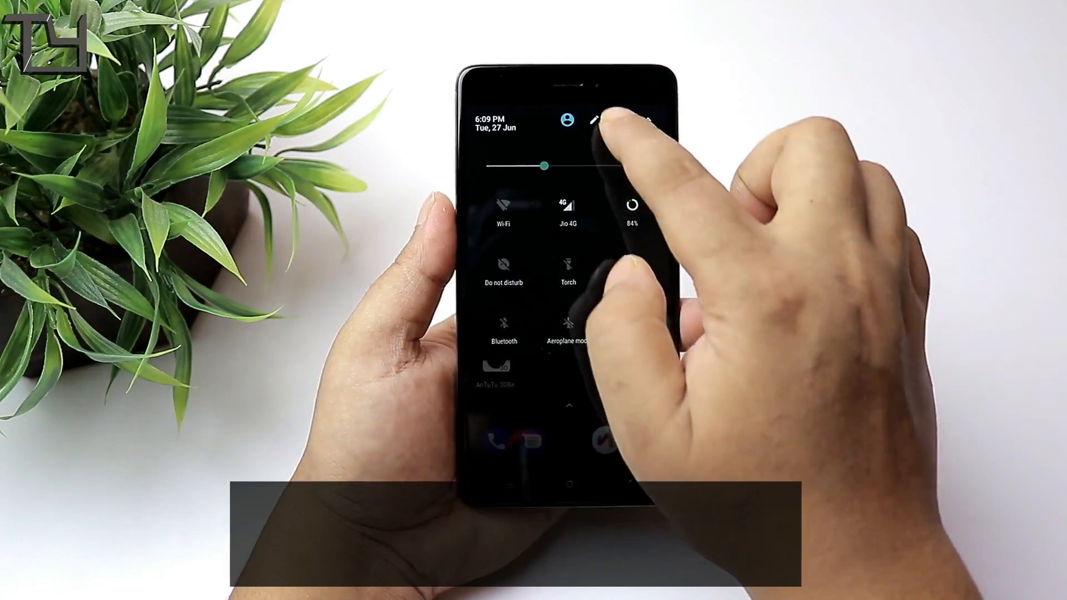
# Open full Settings from quick settings and reach the DarkNess OTA entry showing the system up to date.
pyautogui.click(594, 121)
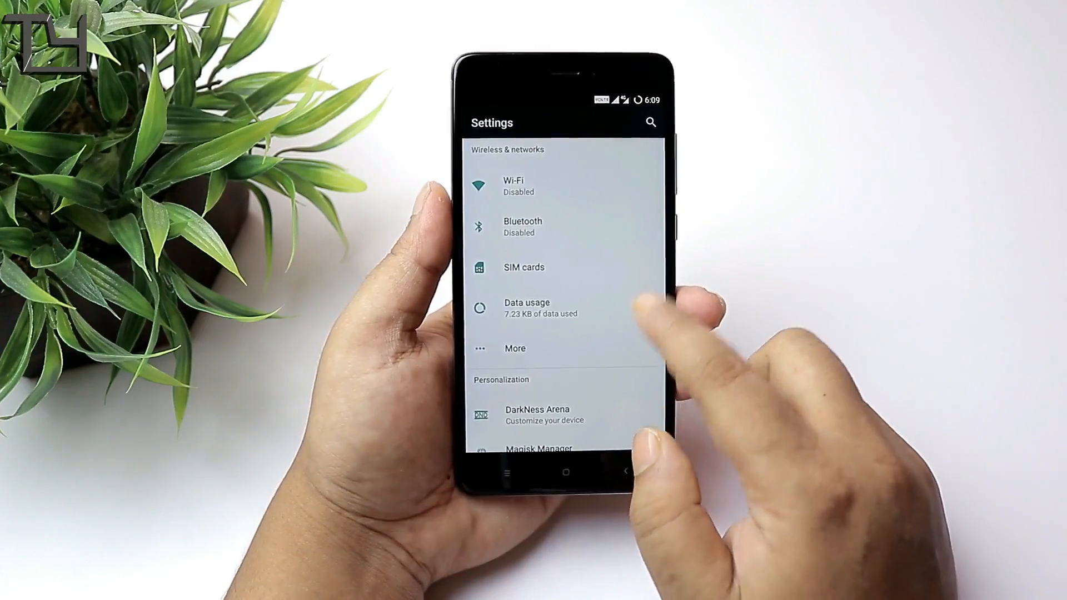
pyautogui.scroll(-3)
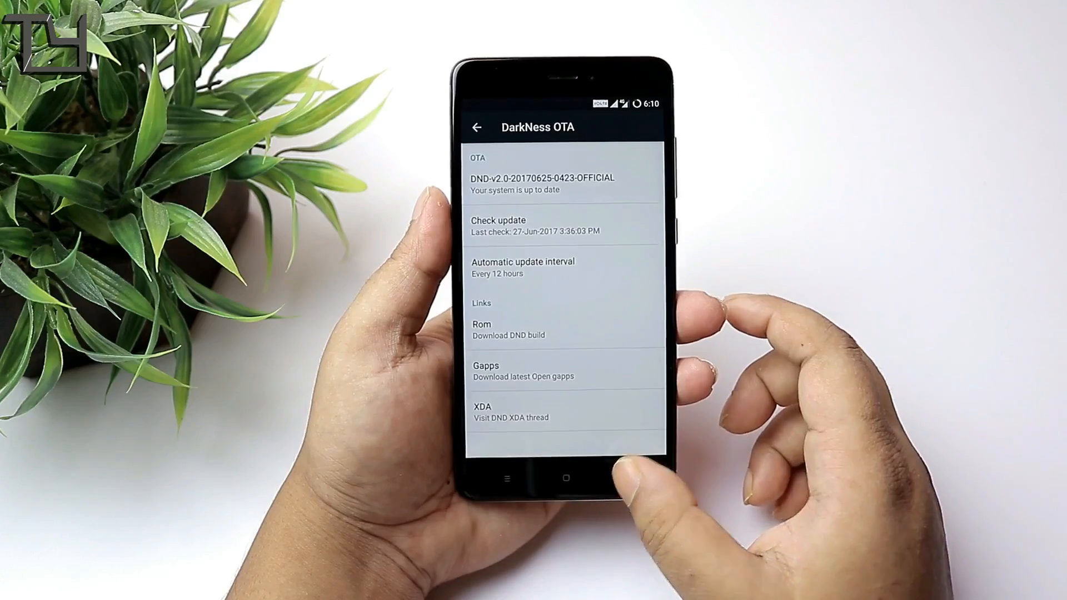
# Open About phone, unlock Developer options via the build number and enter them.
pyautogui.click(477, 127)
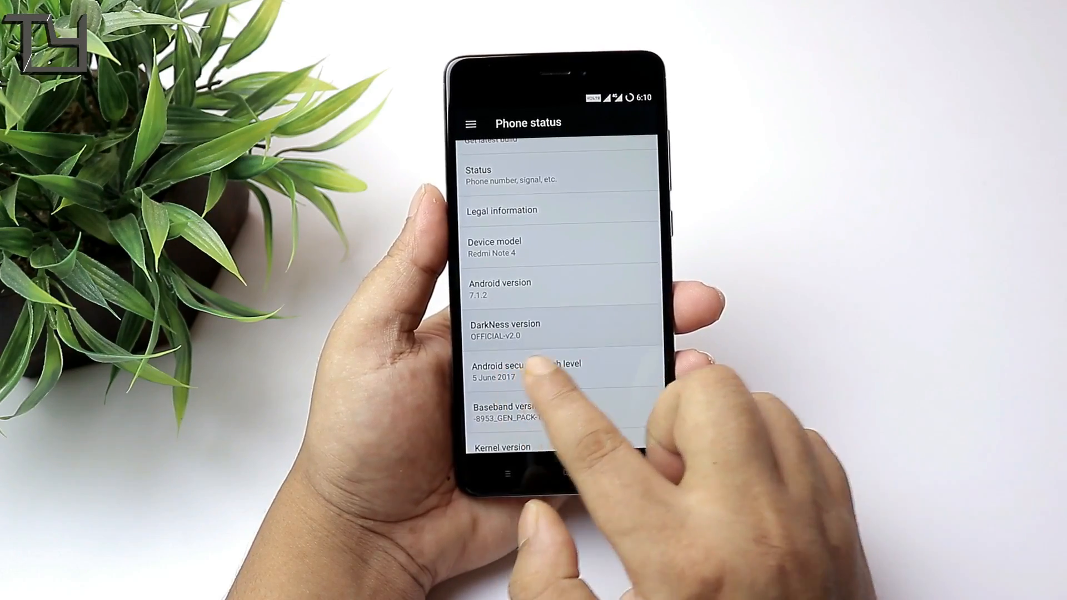
pyautogui.scroll(-3)
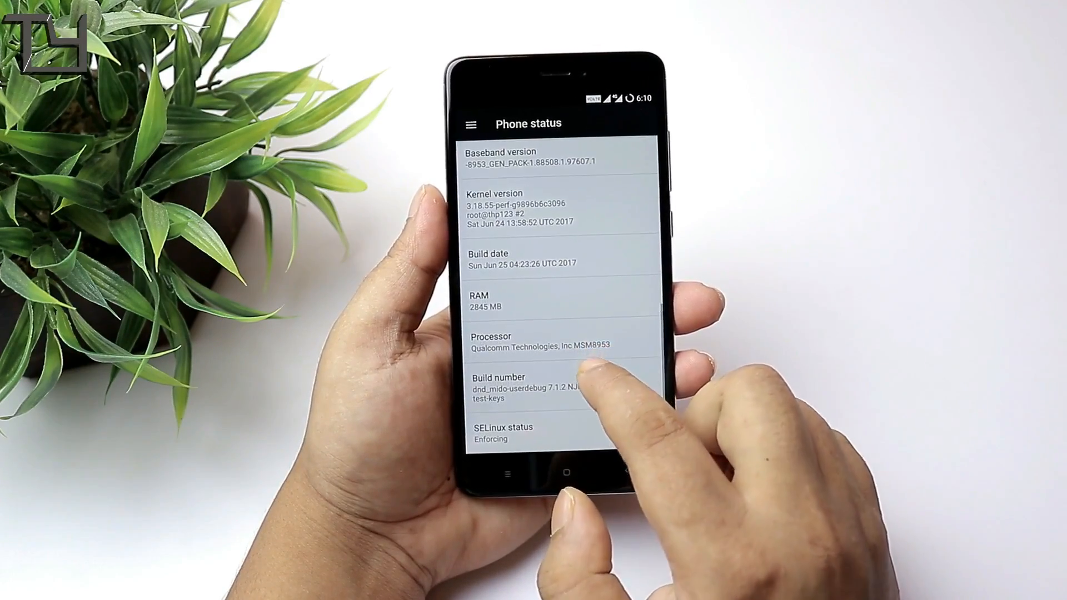
pyautogui.click(524, 385)
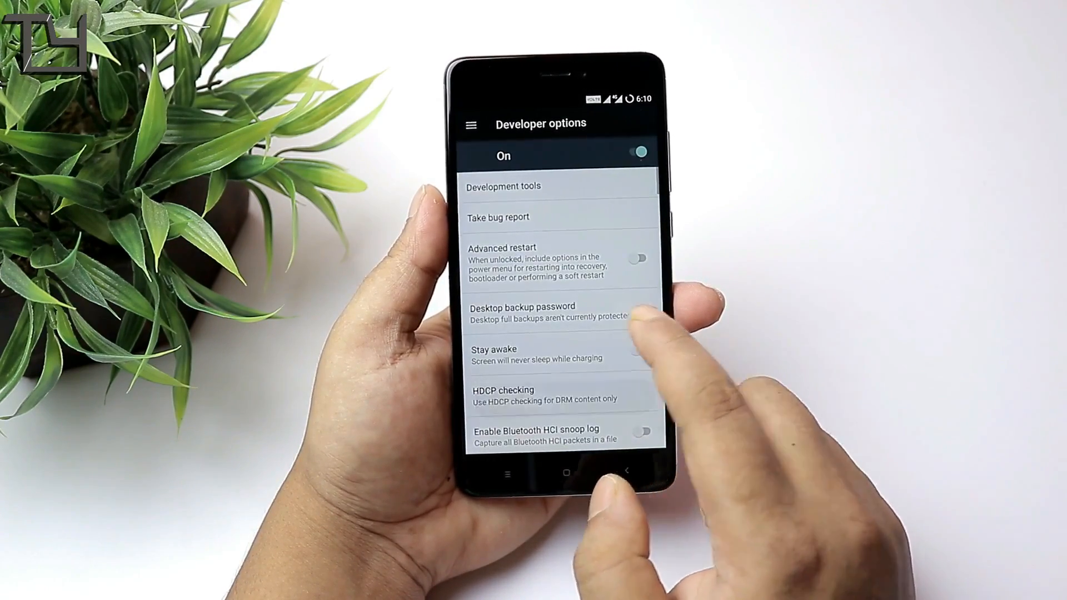
# Enable USB debugging in Developer options and confirm the Allow USB debugging prompt.
pyautogui.scroll(-3)
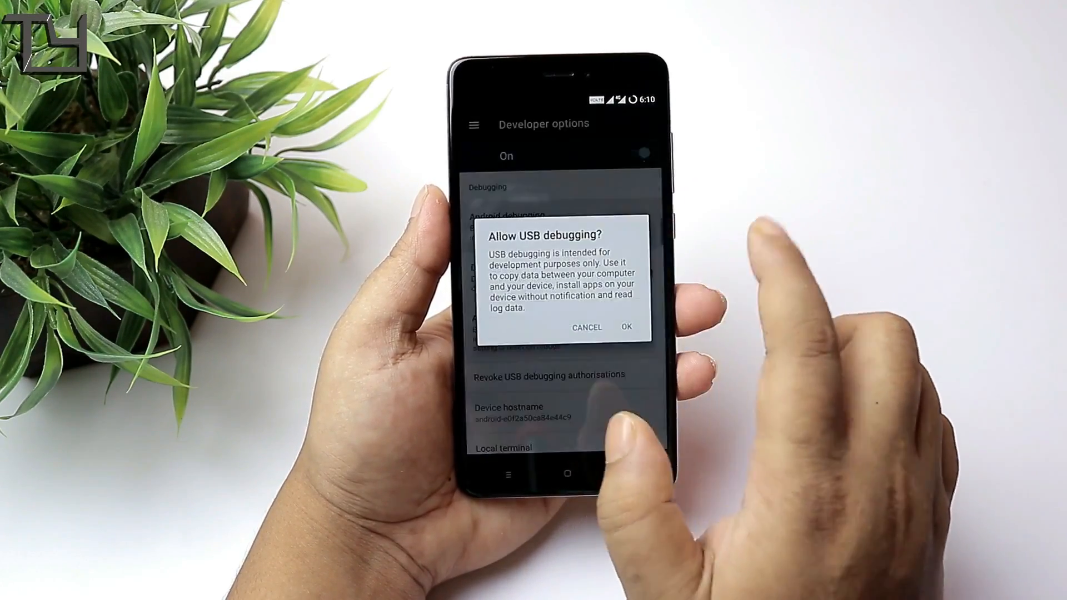
pyautogui.click(625, 327)
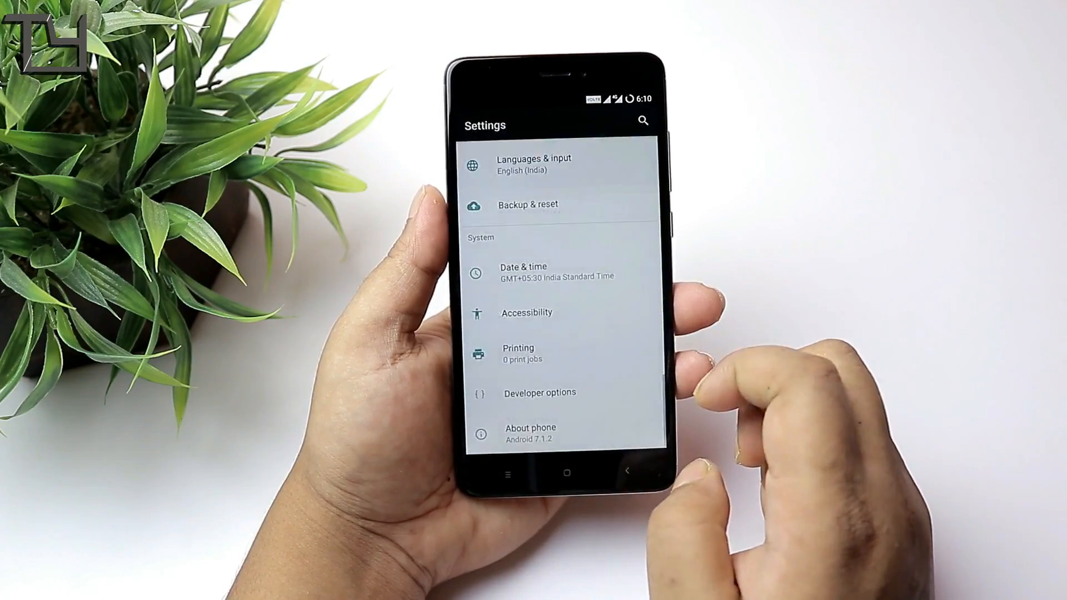
pyautogui.scroll(-3)
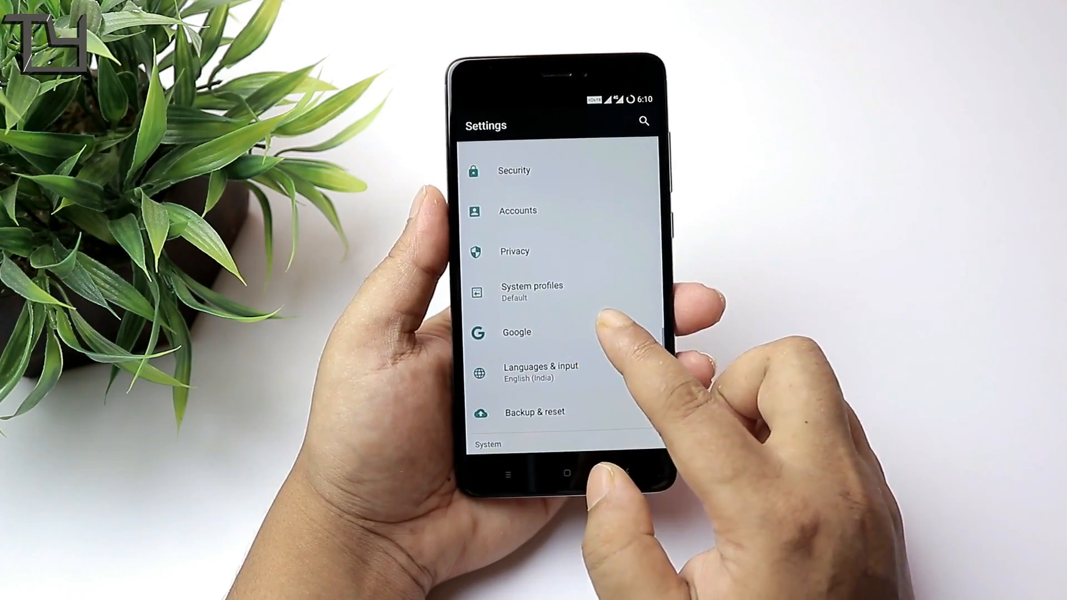
pyautogui.scroll(-3)
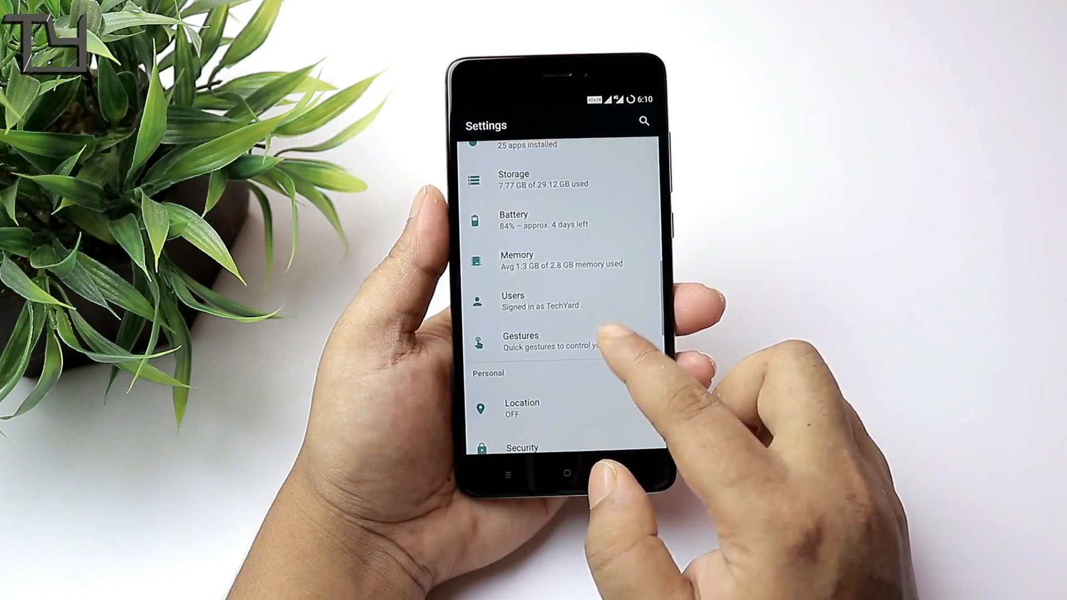
# Return to the main Settings list and reach the DarkNess Arena and Magisk Manager entries.
pyautogui.click(521, 340)
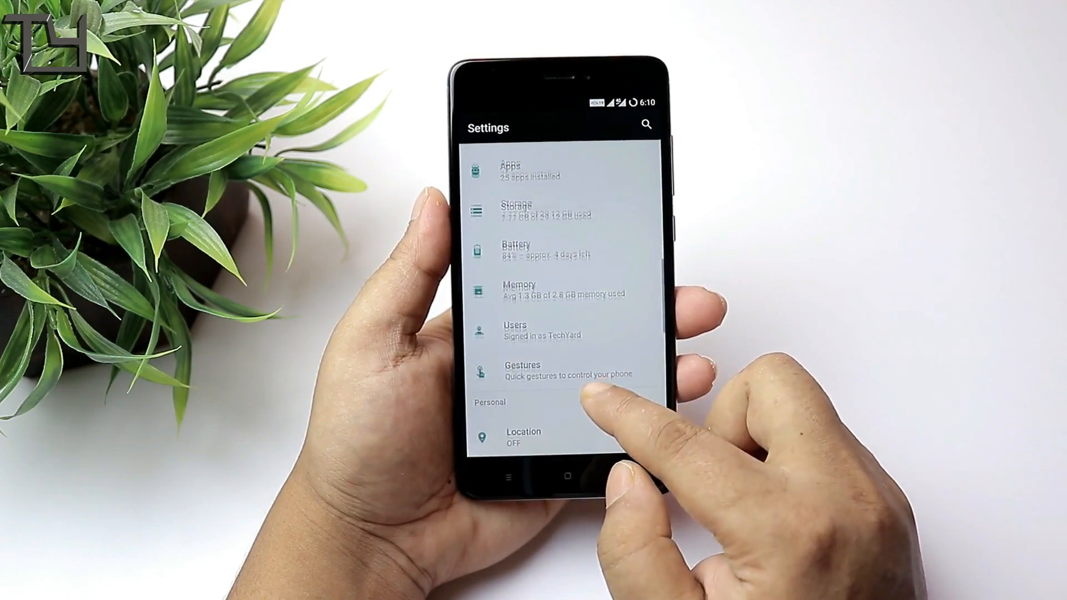
pyautogui.click(545, 289)
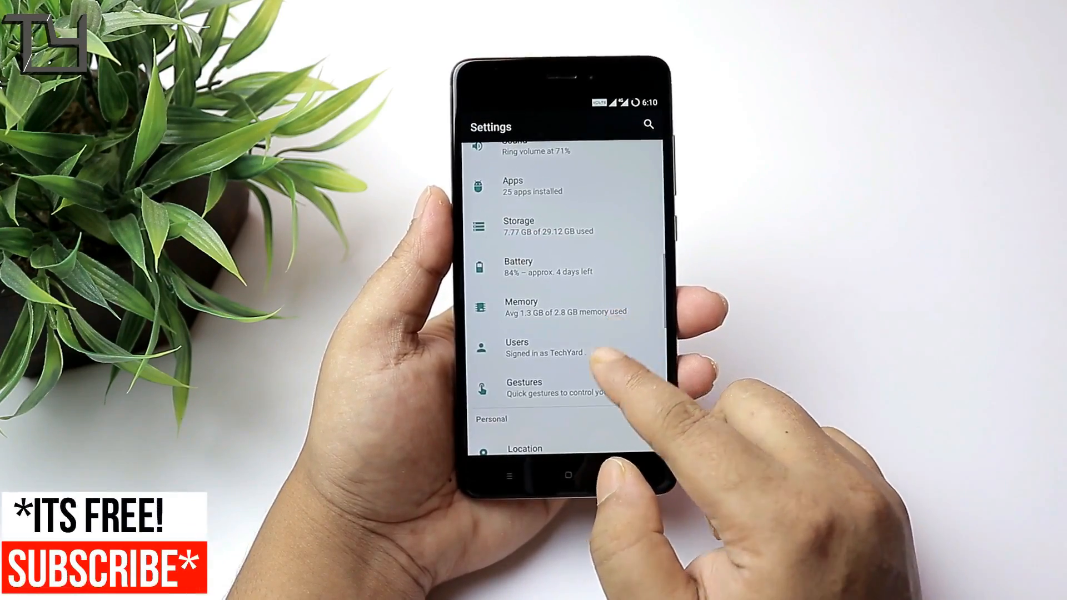
pyautogui.scroll(-3)
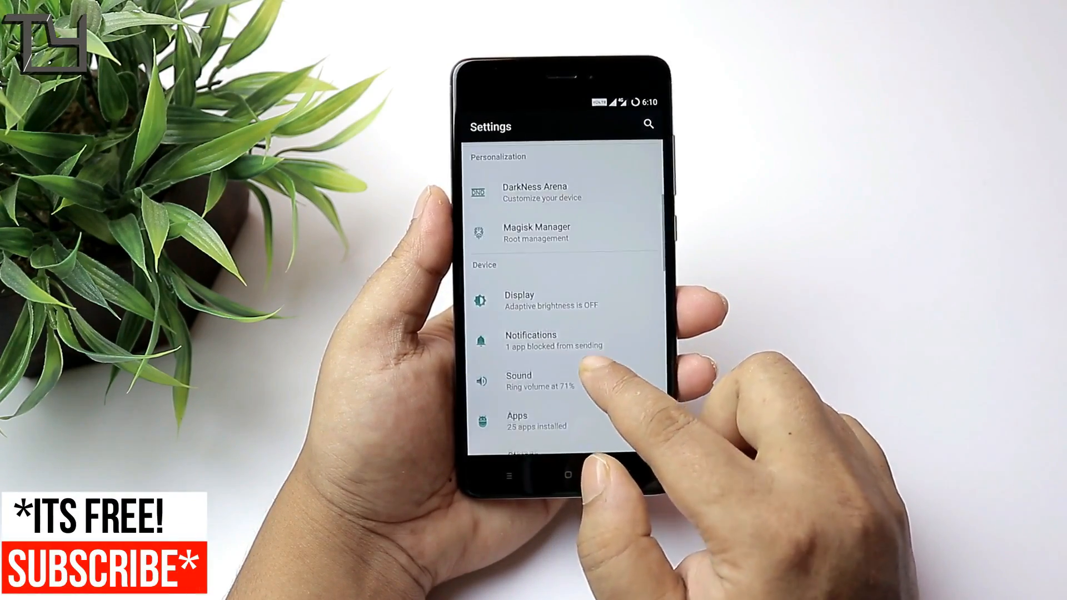
pyautogui.click(519, 300)
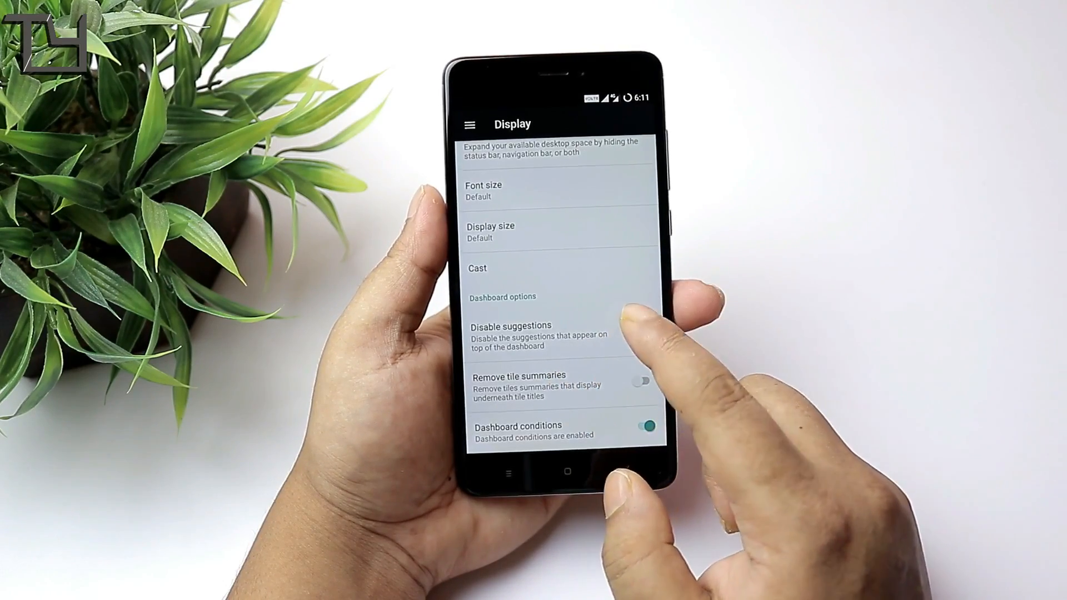
pyautogui.scroll(-3)
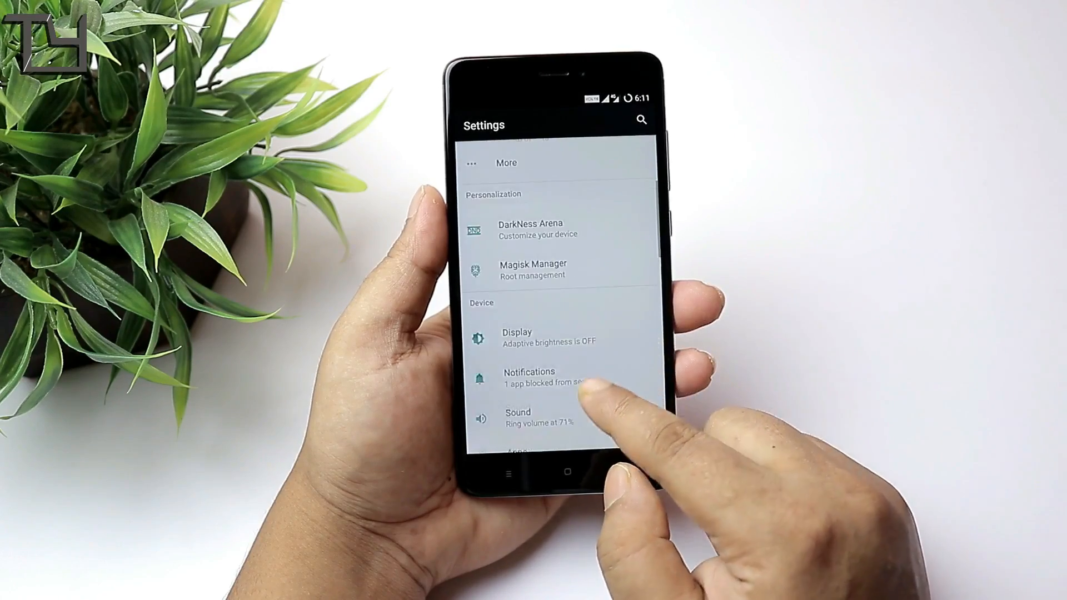
pyautogui.scroll(-3)
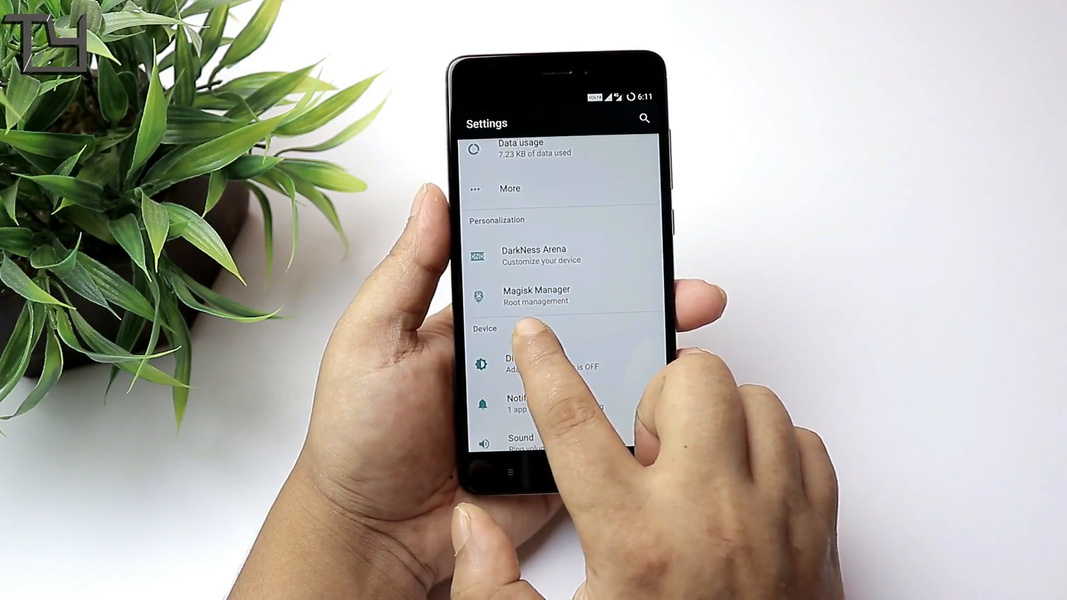
pyautogui.click(536, 296)
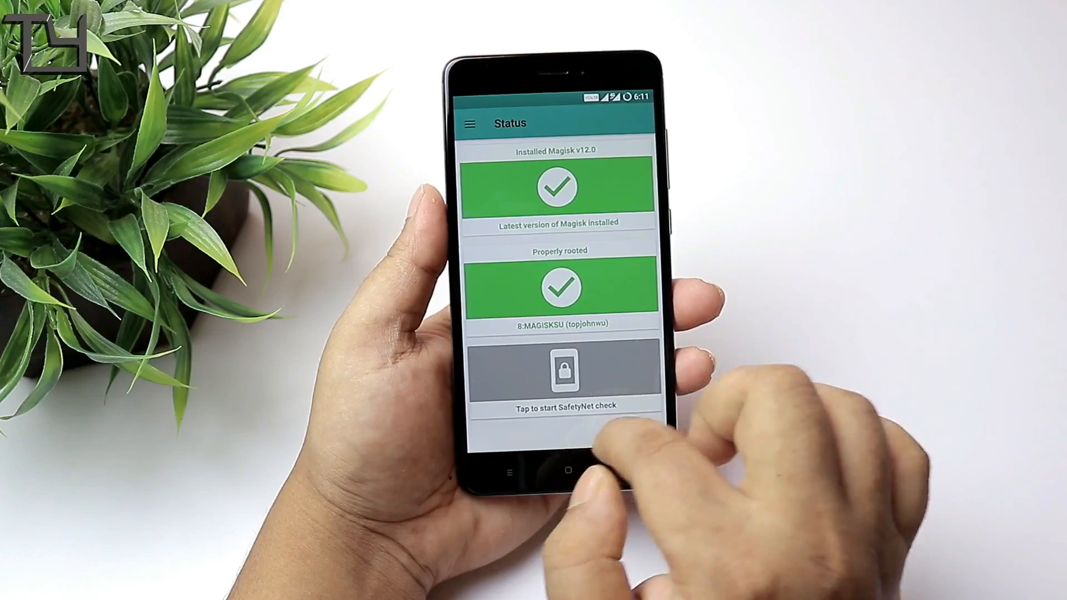
pyautogui.click(470, 124)
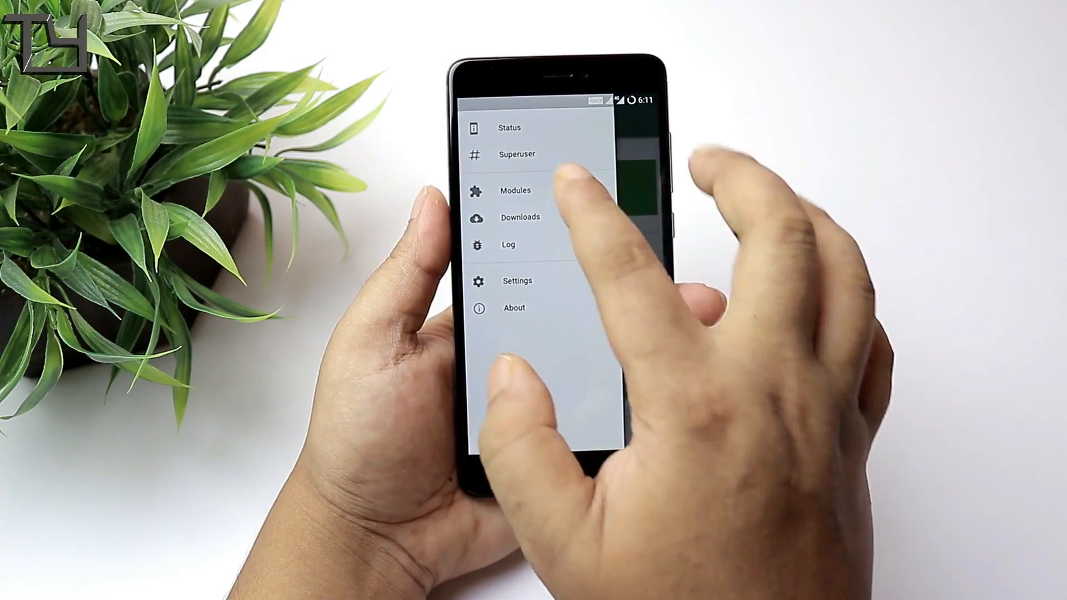
pyautogui.click(509, 128)
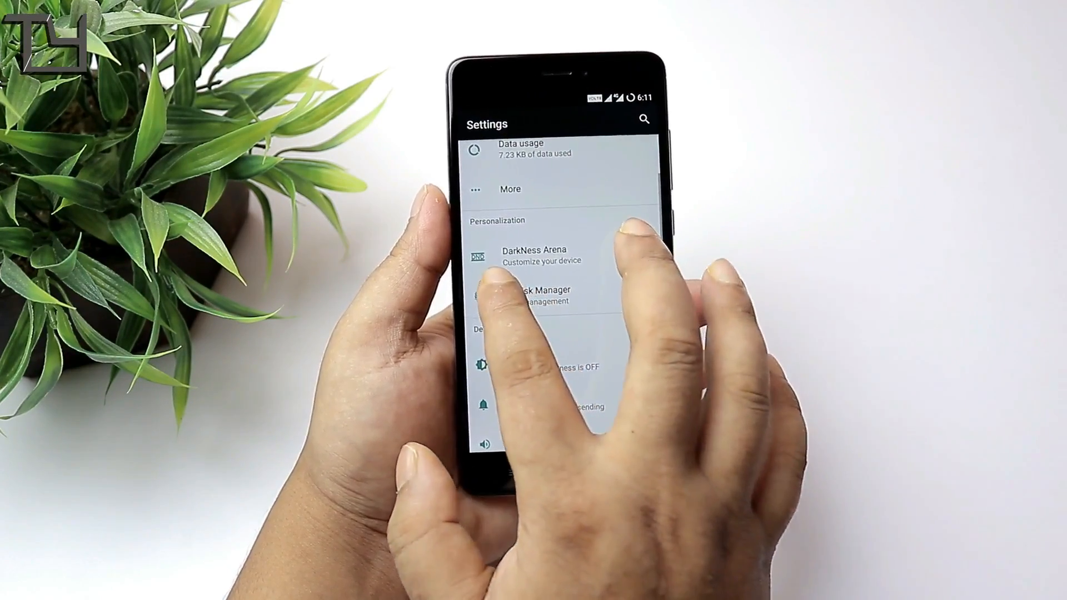
# In DarkNess Arena's status bar settings, show incoming network traffic with auto hide enabled.
pyautogui.click(534, 254)
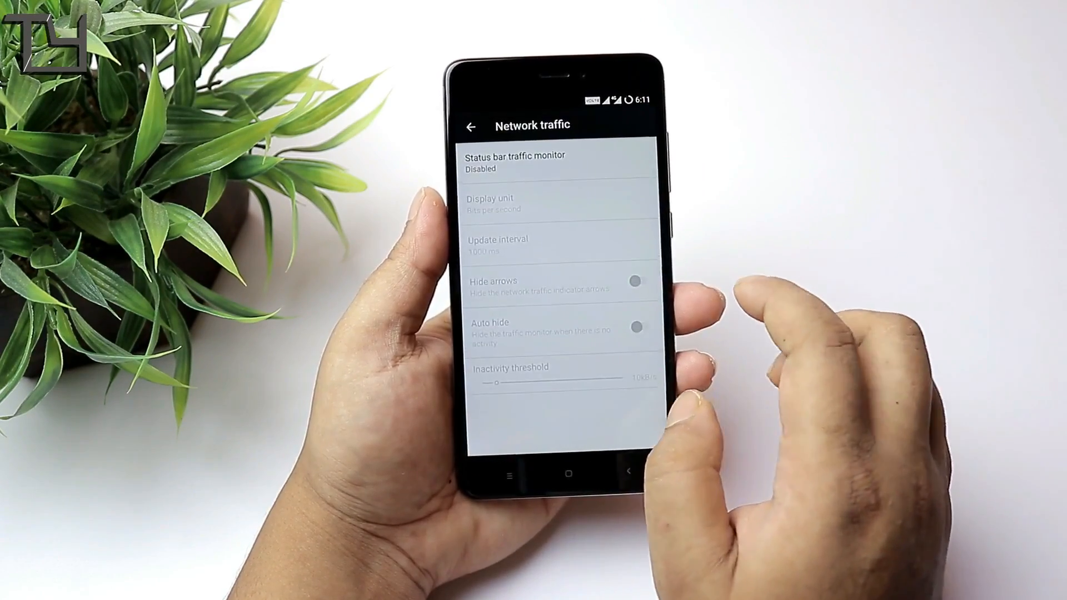
pyautogui.click(515, 161)
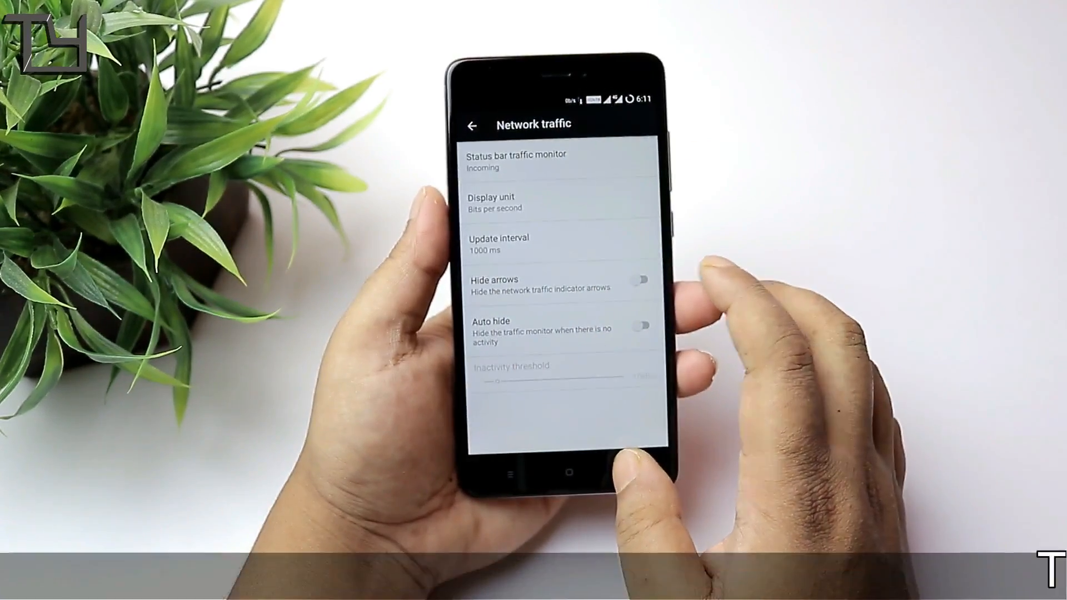
pyautogui.click(639, 325)
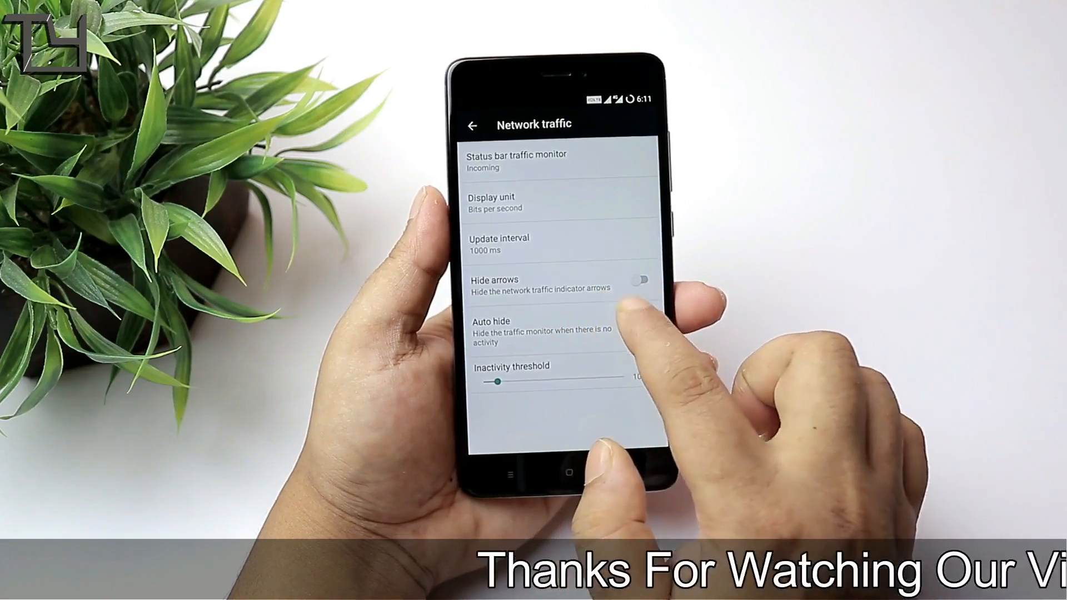
pyautogui.click(640, 325)
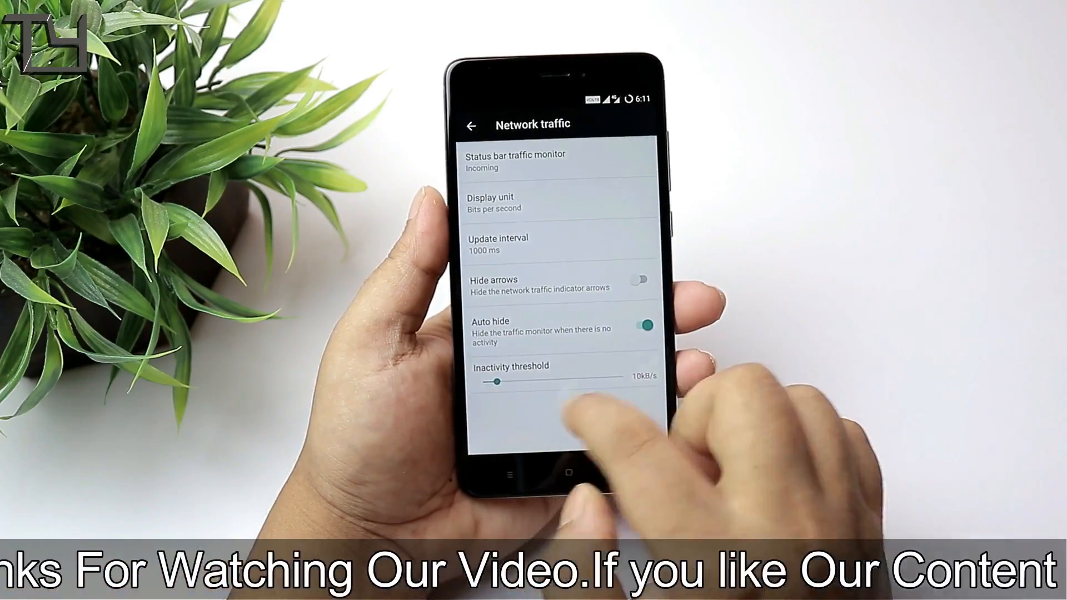
# Browse the User Interface and Lockscreen customisation tabs, then return to Settings.
pyautogui.click(471, 127)
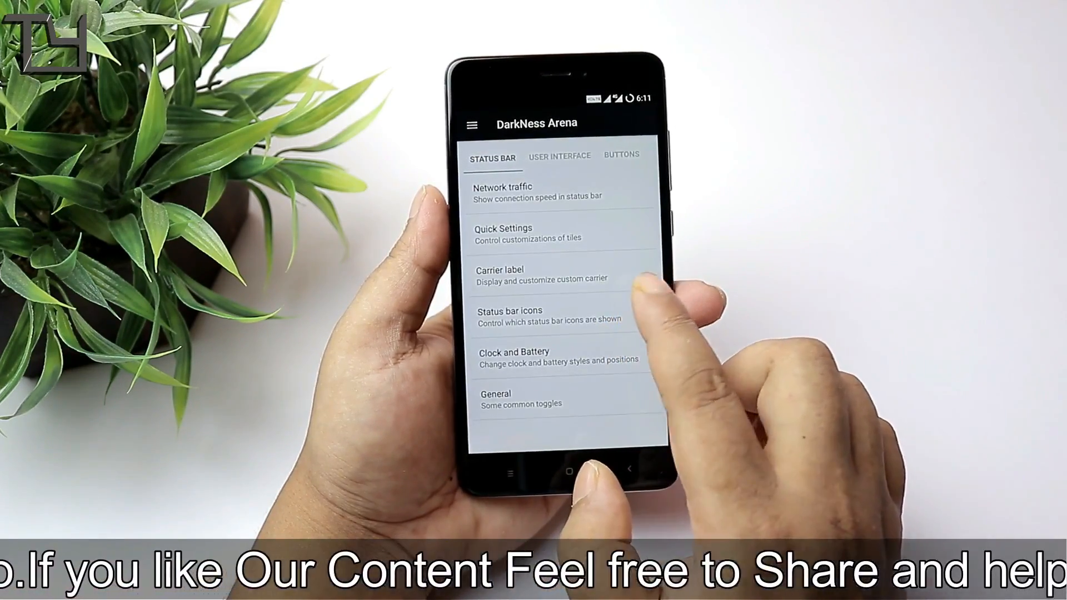
pyautogui.click(558, 155)
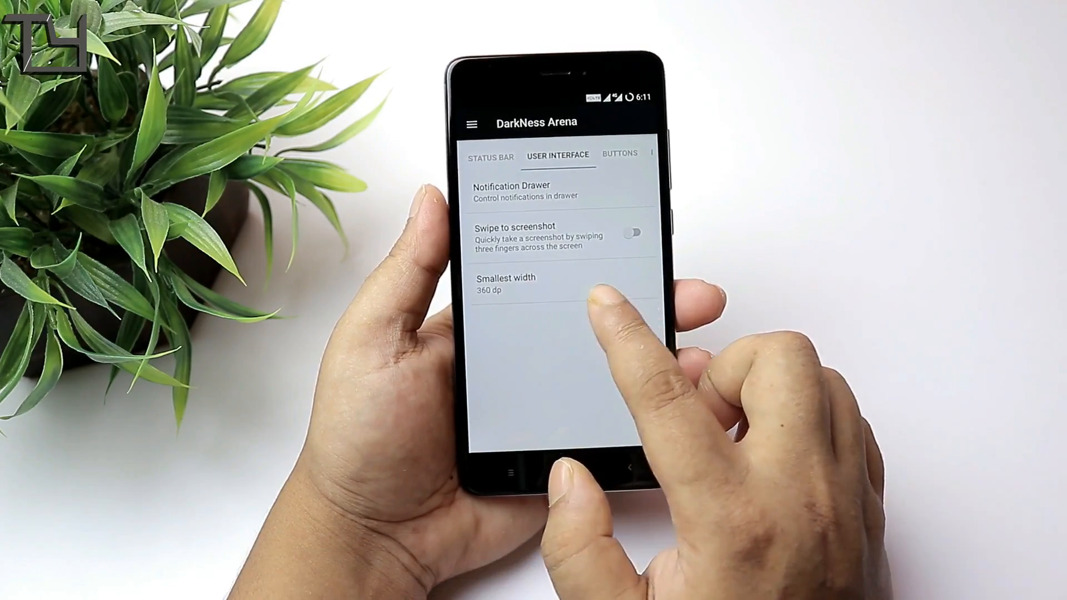
pyautogui.click(620, 153)
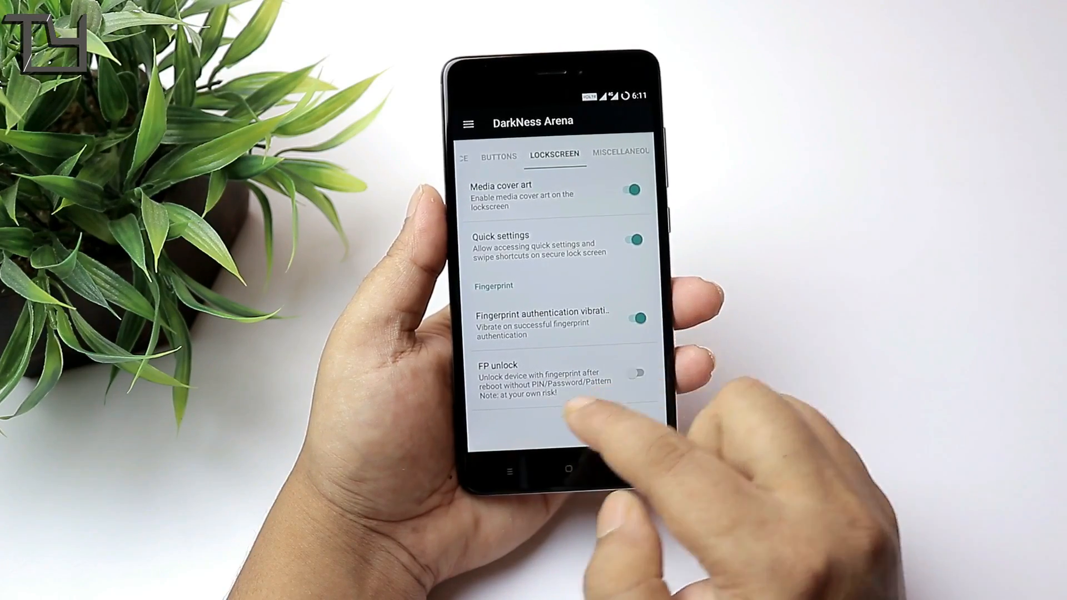
pyautogui.click(610, 152)
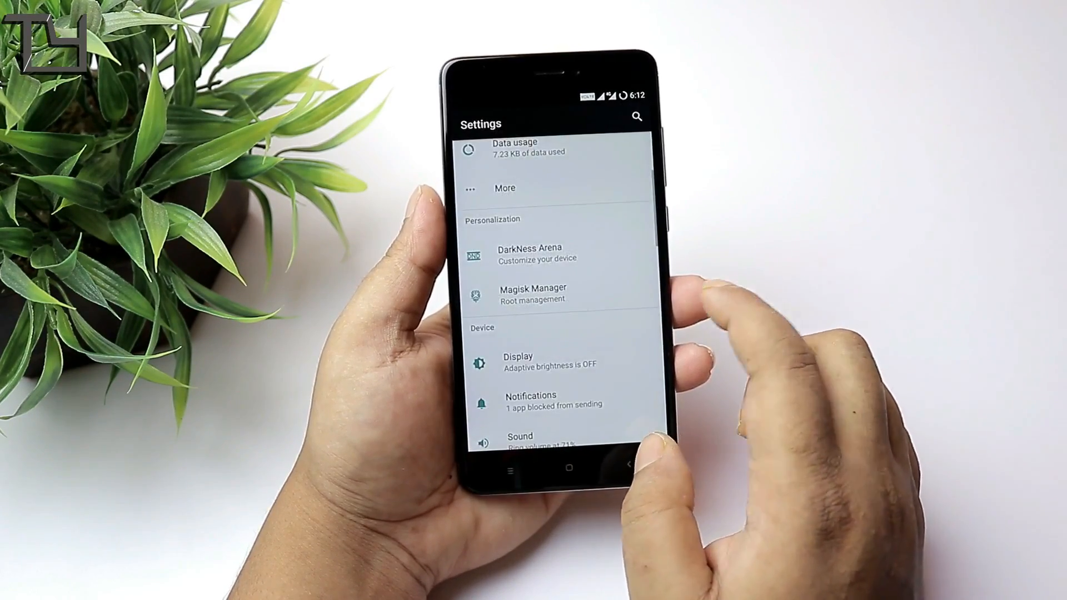
# From the home screen app drawer, launch the Via browser, which asks for file access.
pyautogui.scroll(-3)
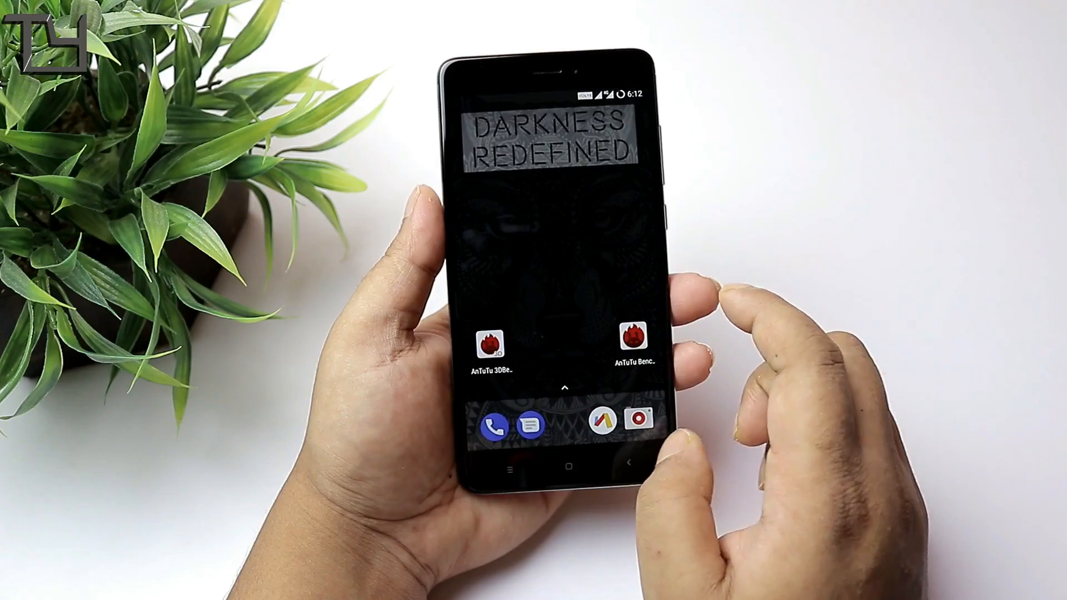
pyautogui.click(634, 344)
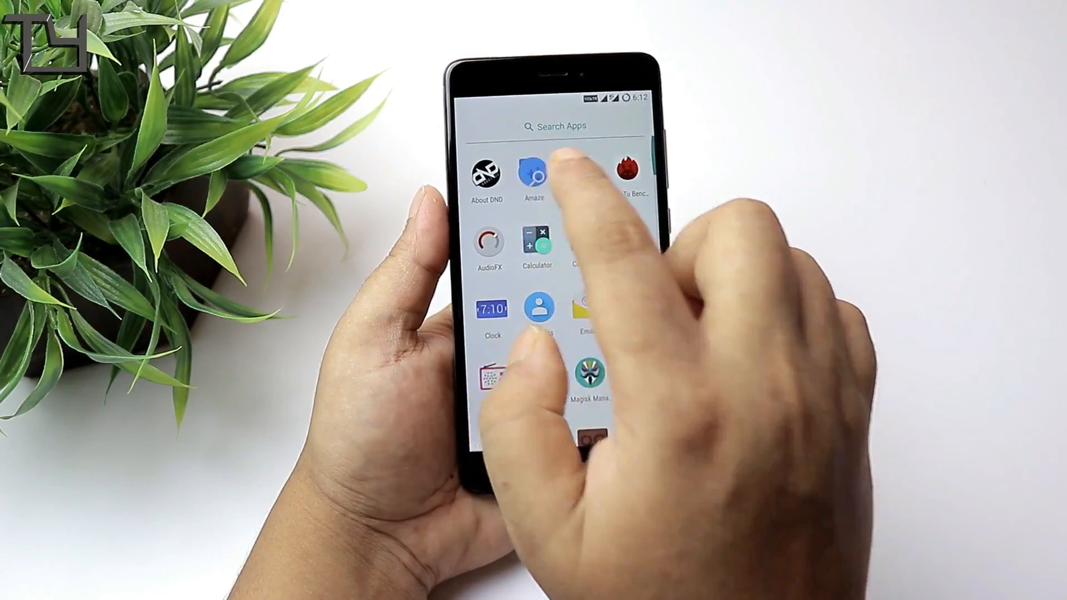
pyautogui.click(489, 243)
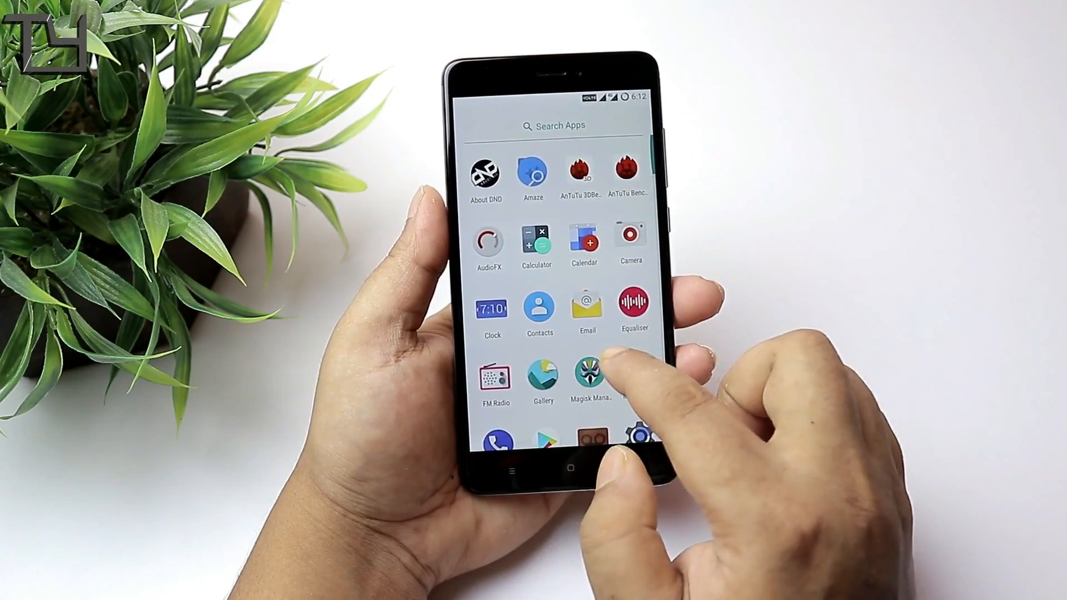
pyautogui.scroll(-3)
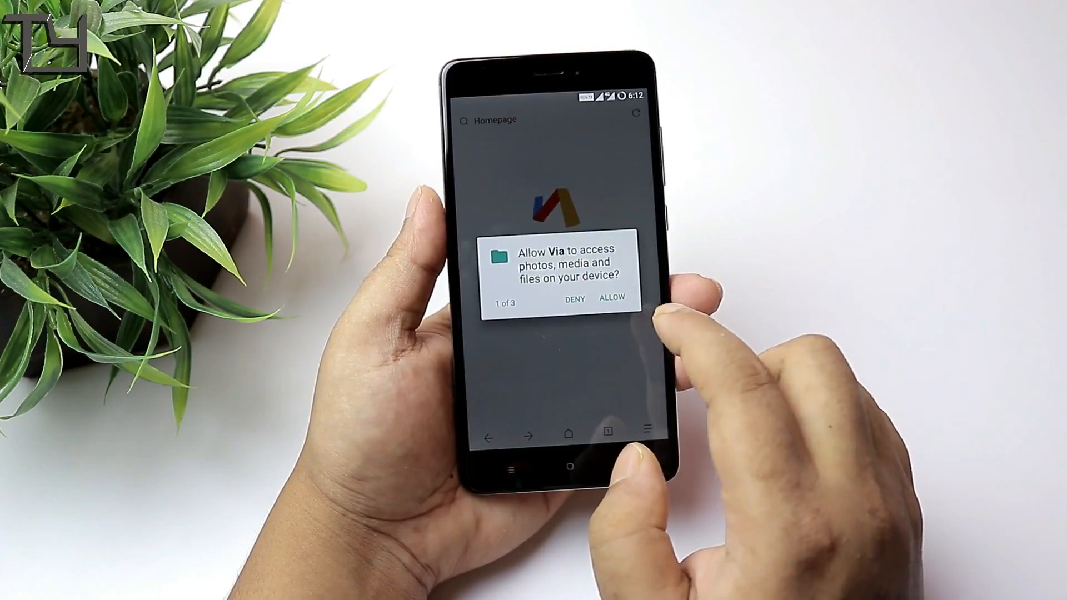
# Allow Via's file and phone permissions, view its homepage and return to the home screen.
pyautogui.click(612, 297)
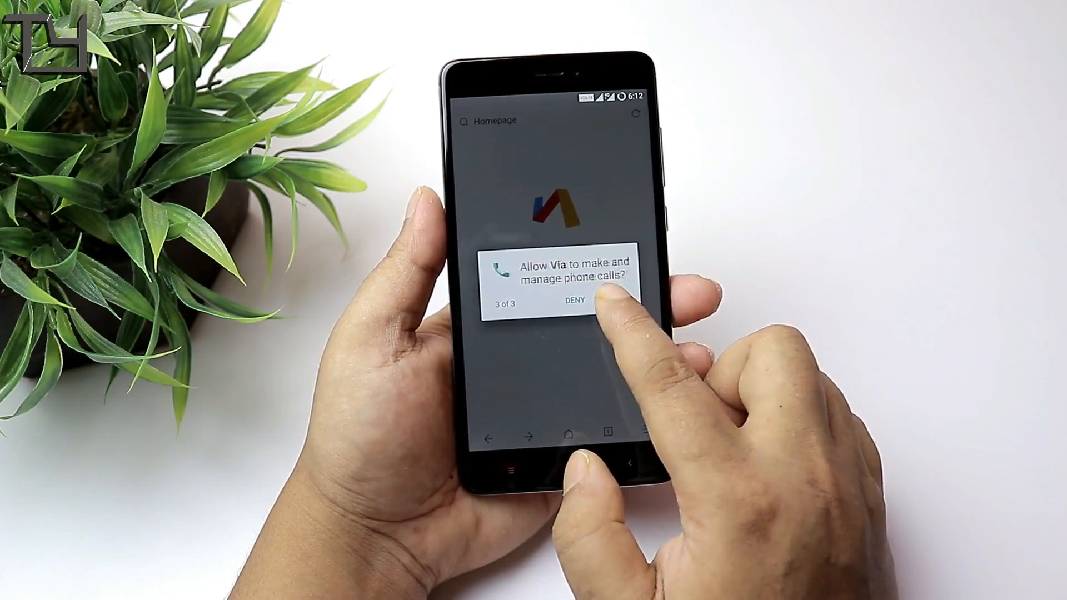
pyautogui.click(575, 301)
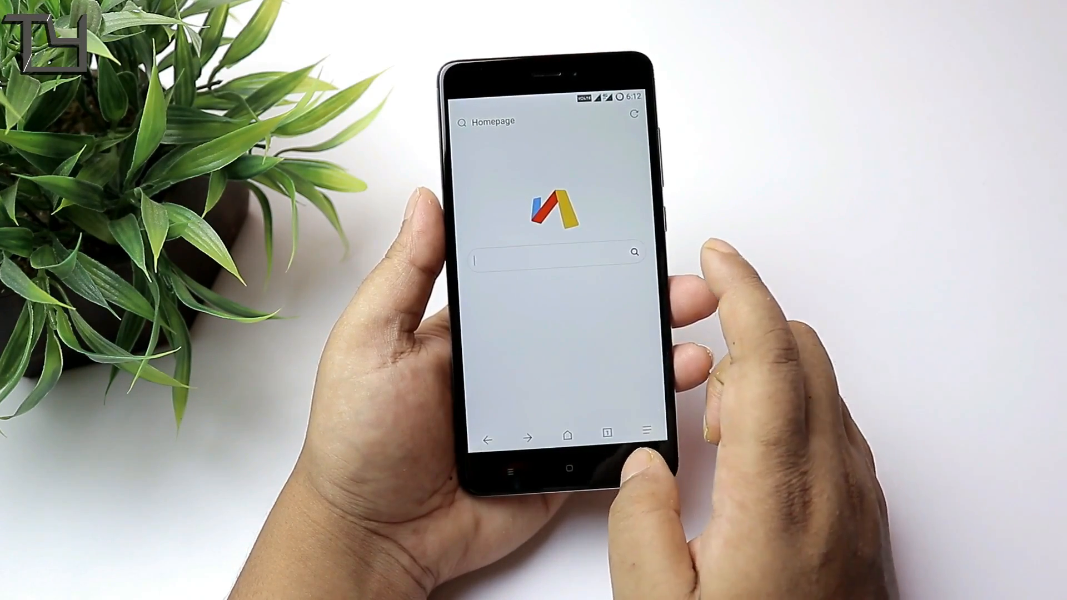
pyautogui.click(645, 430)
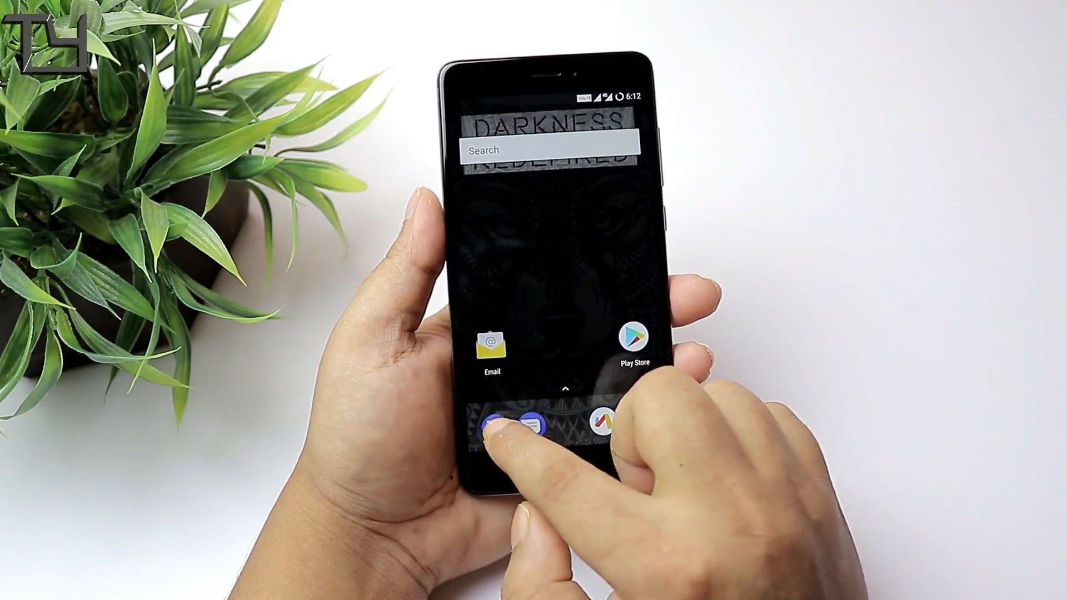
# Place a call to 198 over Jio 4G from the dialer, end it and leave the dialer for the Camera.
pyautogui.click(507, 422)
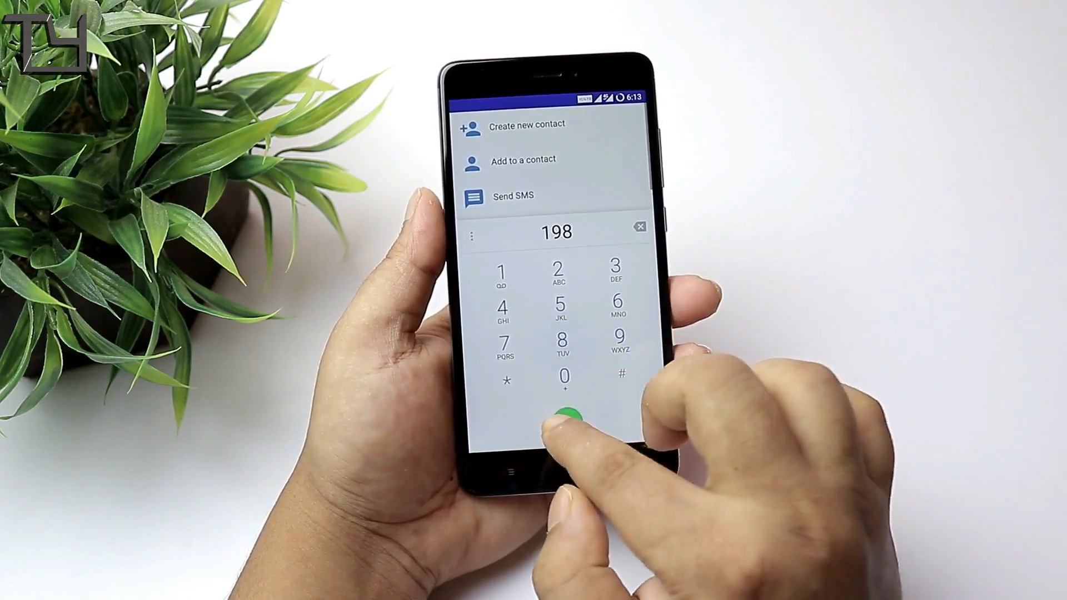
pyautogui.click(565, 414)
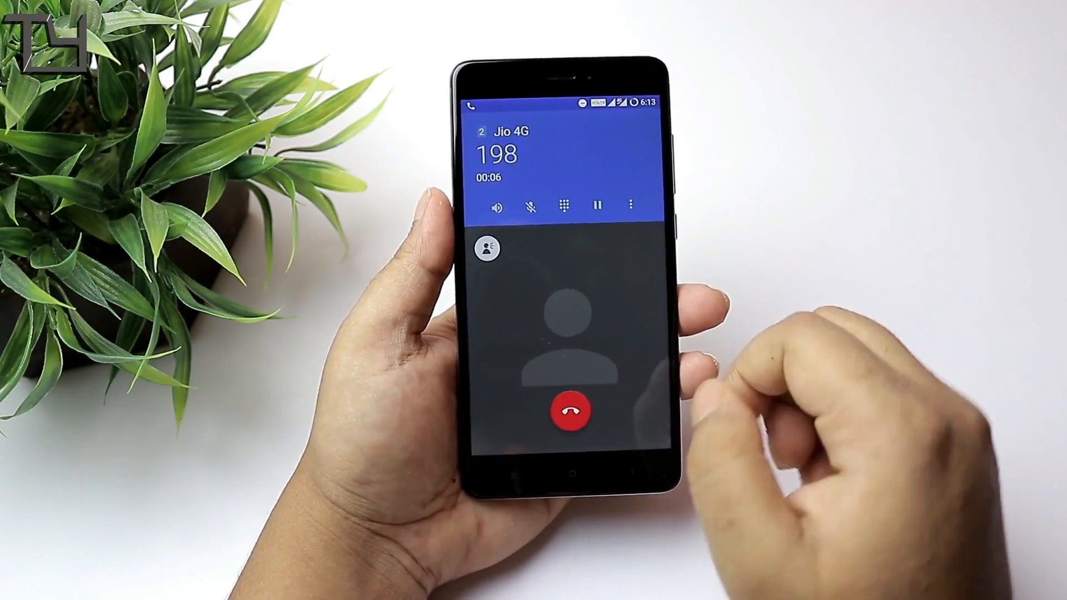
pyautogui.click(571, 411)
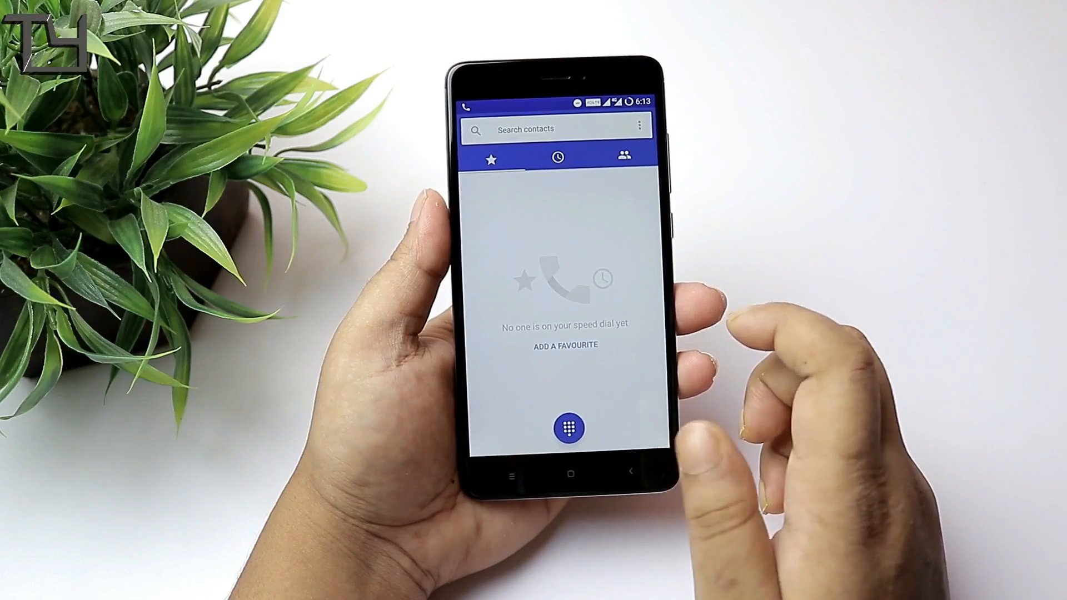
pyautogui.click(568, 471)
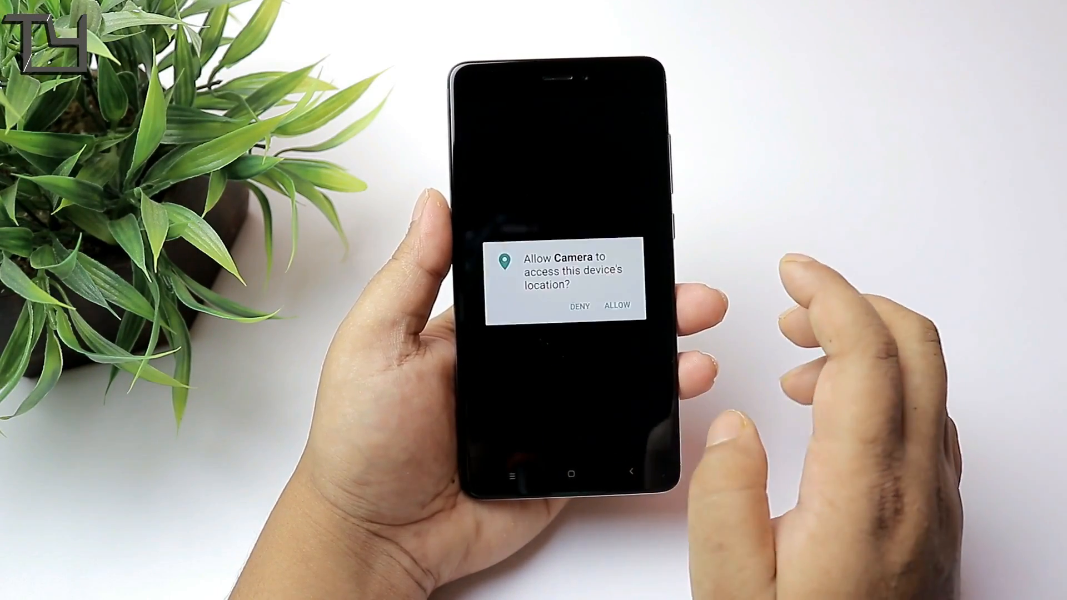
# Answer the camera's location request and capture a photo of the Canon lens cap.
pyautogui.click(616, 305)
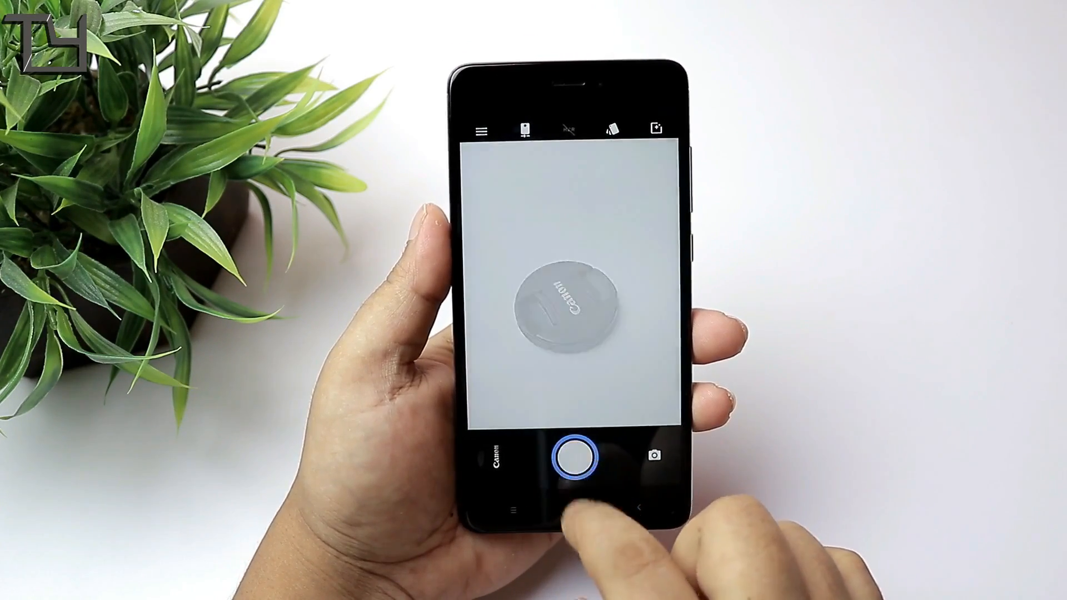
pyautogui.click(566, 455)
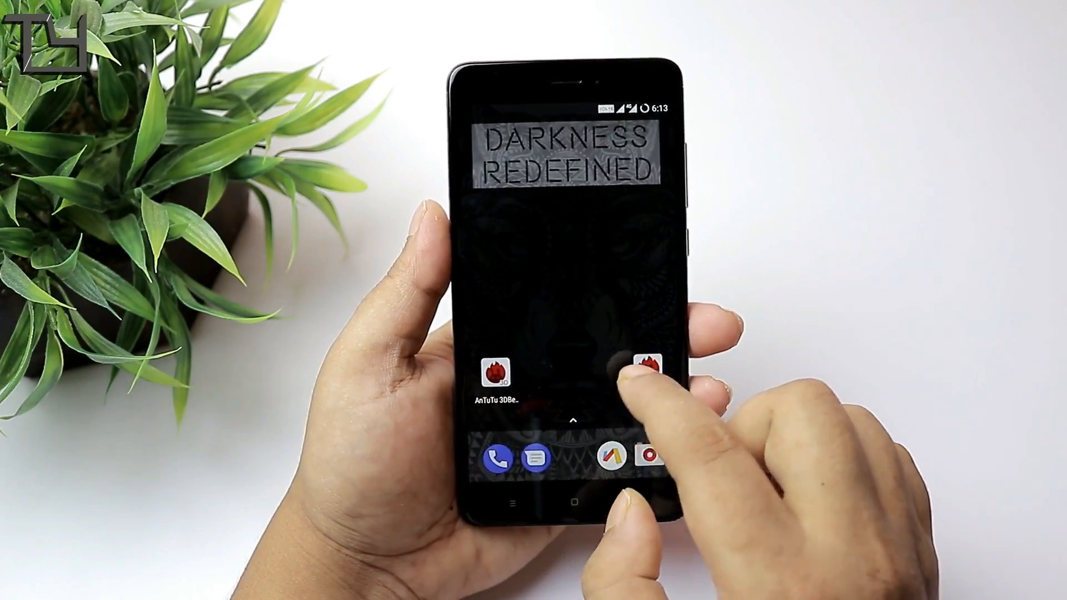
# Record a short video of the lens cap in Camera and start playing the clip back.
pyautogui.click(656, 361)
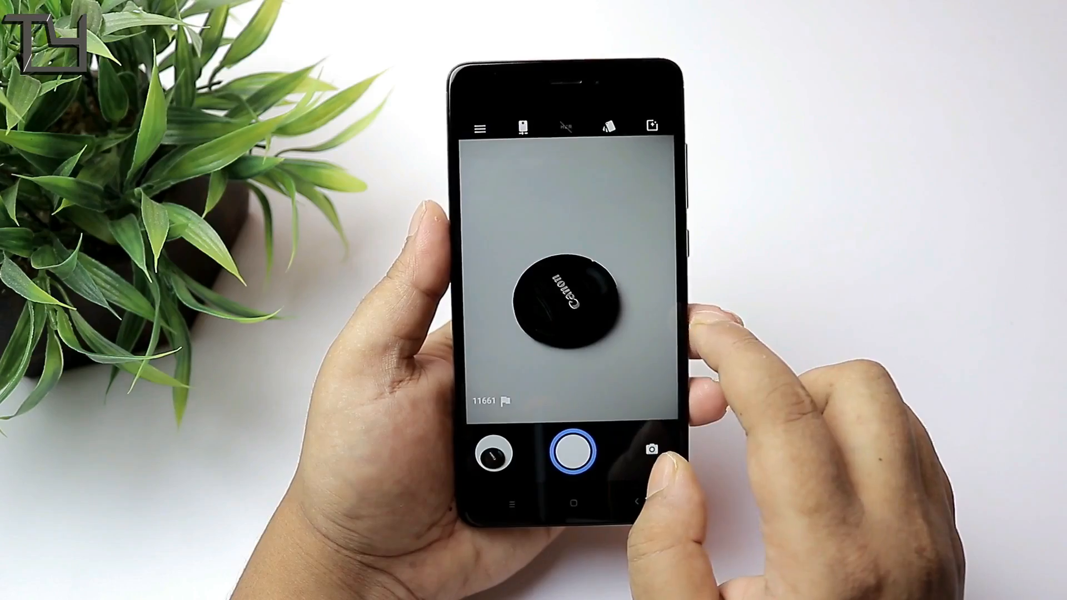
pyautogui.click(572, 451)
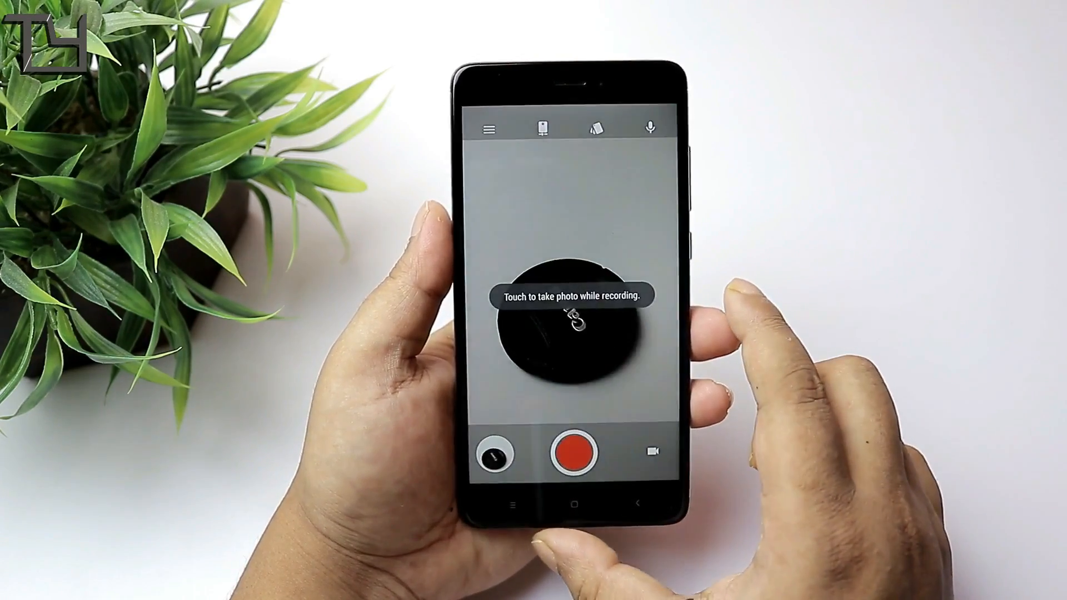
pyautogui.click(572, 453)
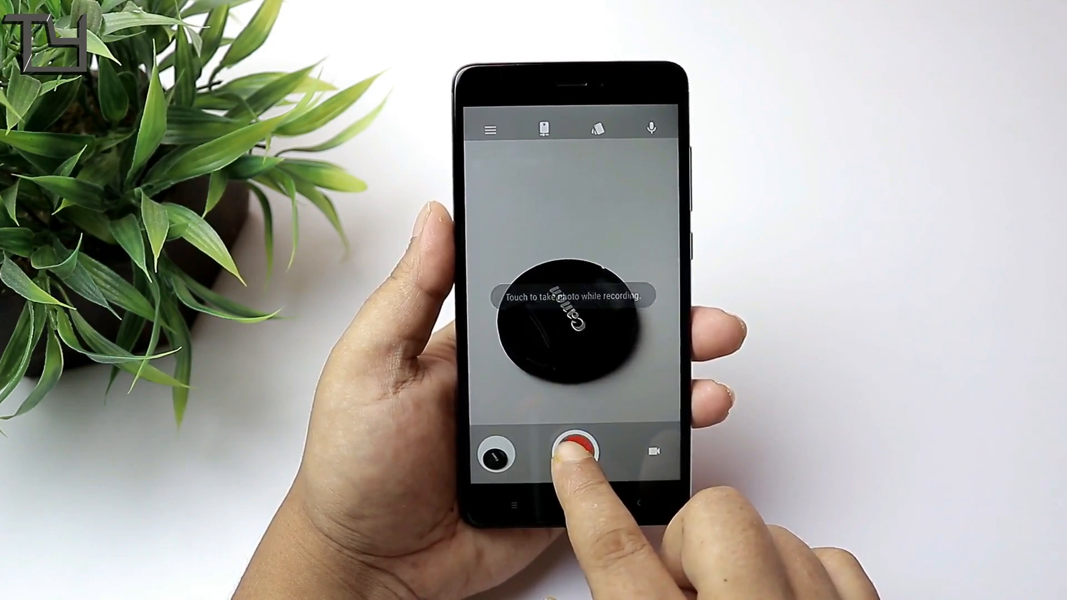
pyautogui.click(574, 451)
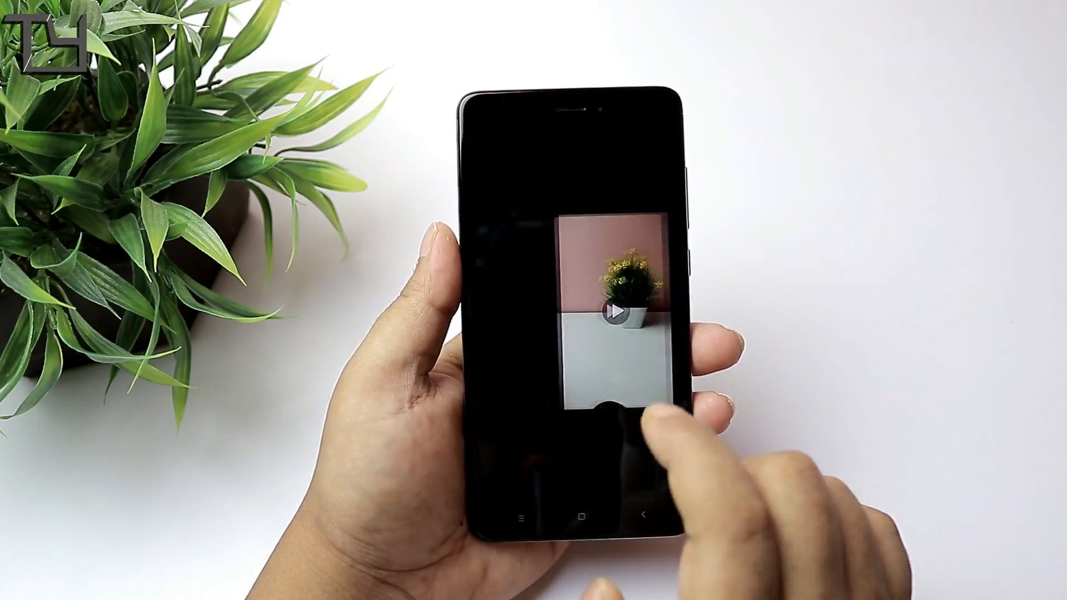
pyautogui.click(616, 313)
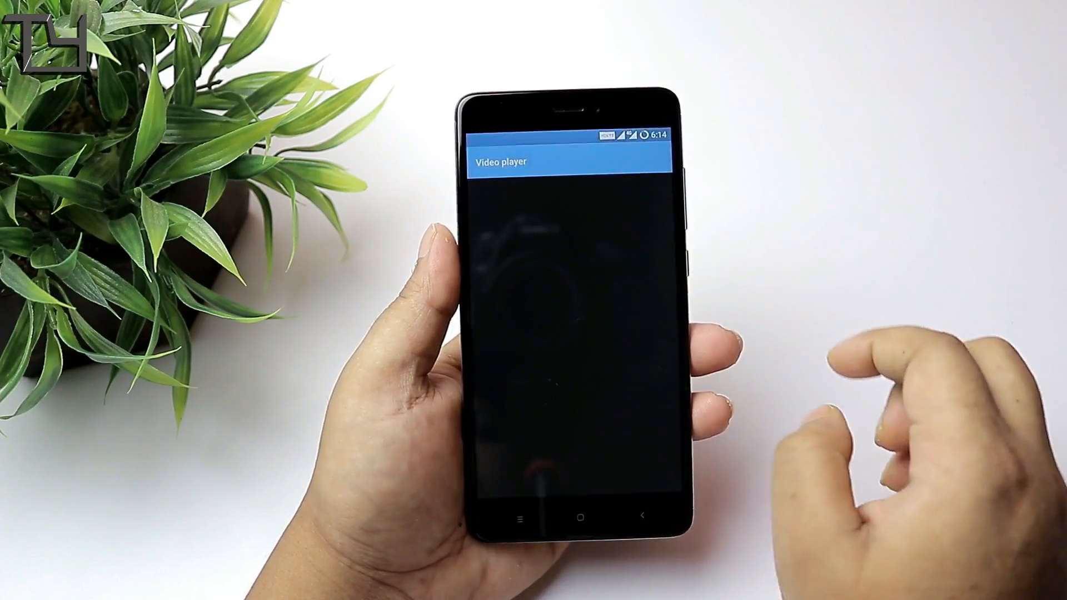